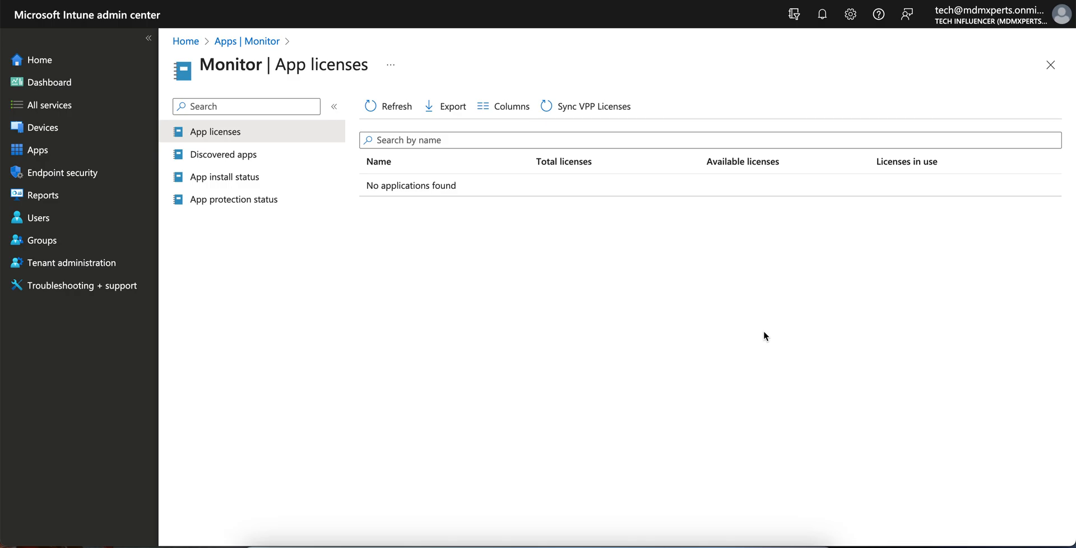
pyautogui.moveTo(157, 165)
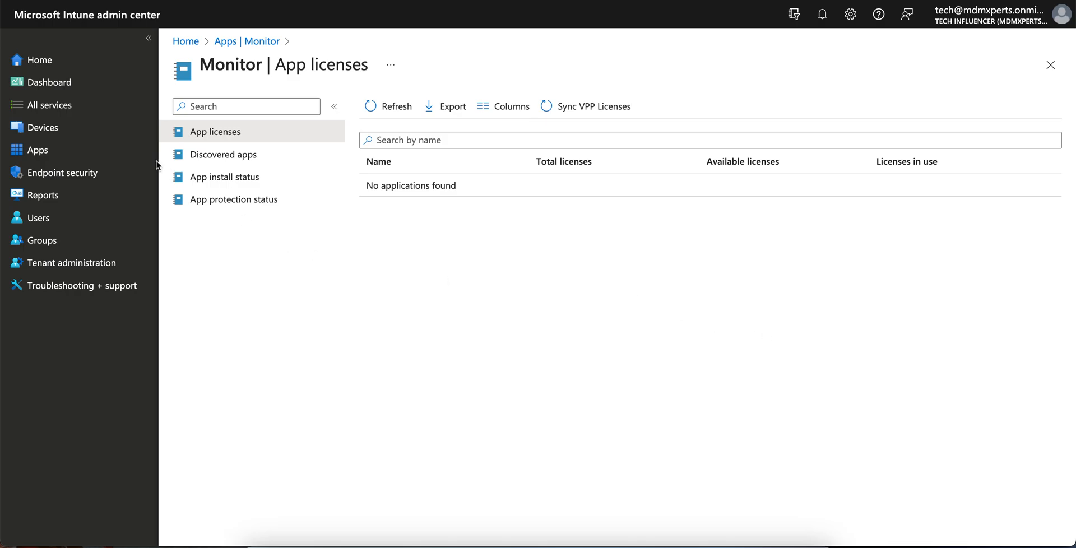
# Step: Show the Devices overview with its enrollment status panels
pyautogui.click(42, 127)
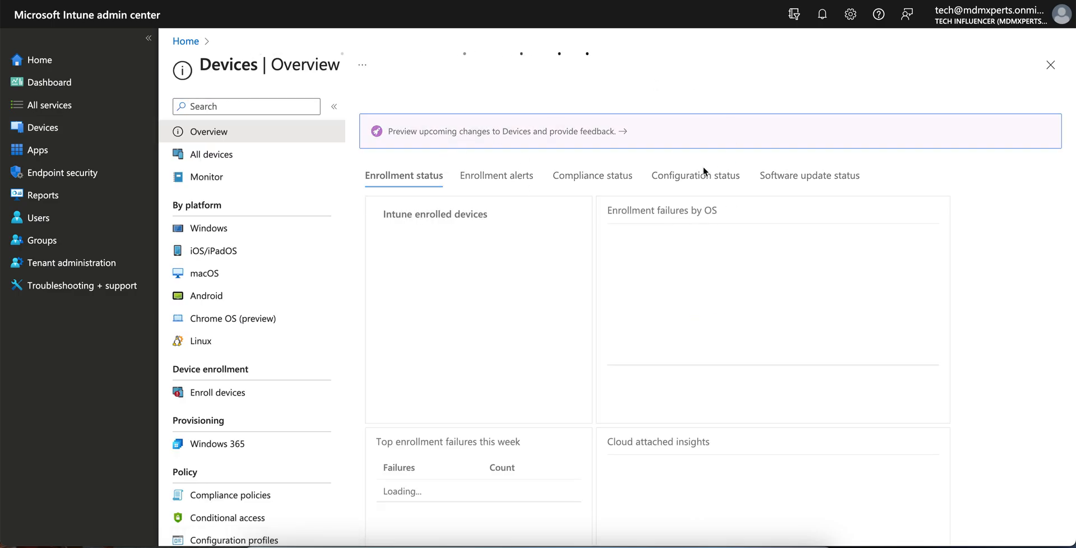
pyautogui.moveTo(597, 249)
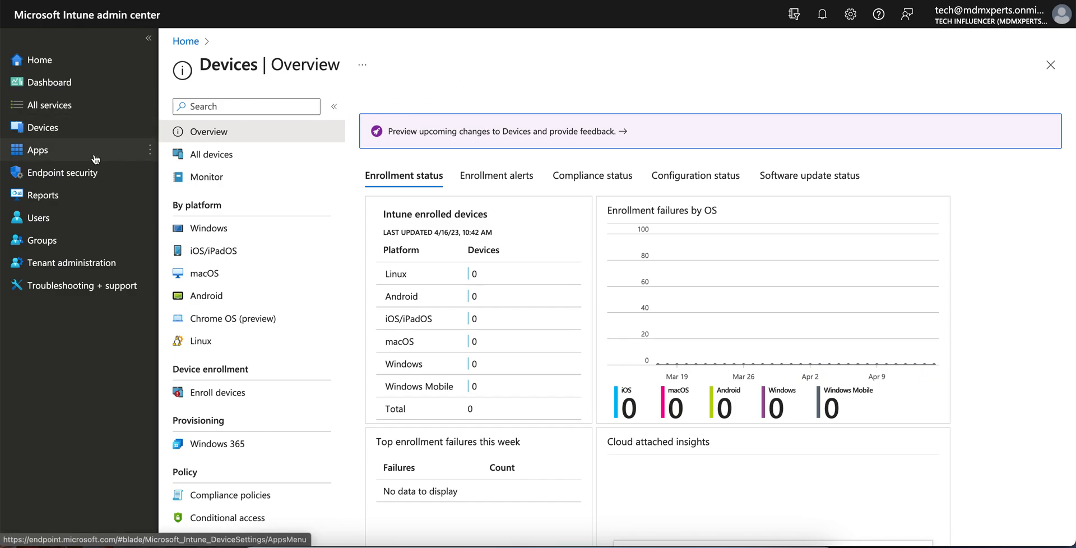
# Step: Return to Apps > Monitor > App licenses, which lists no applications
pyautogui.click(37, 149)
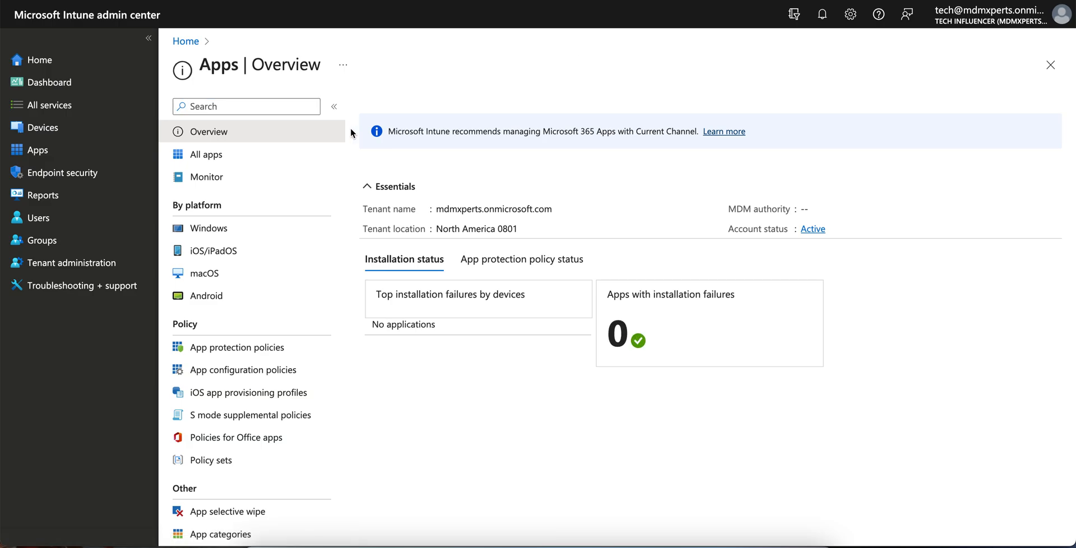
pyautogui.click(206, 177)
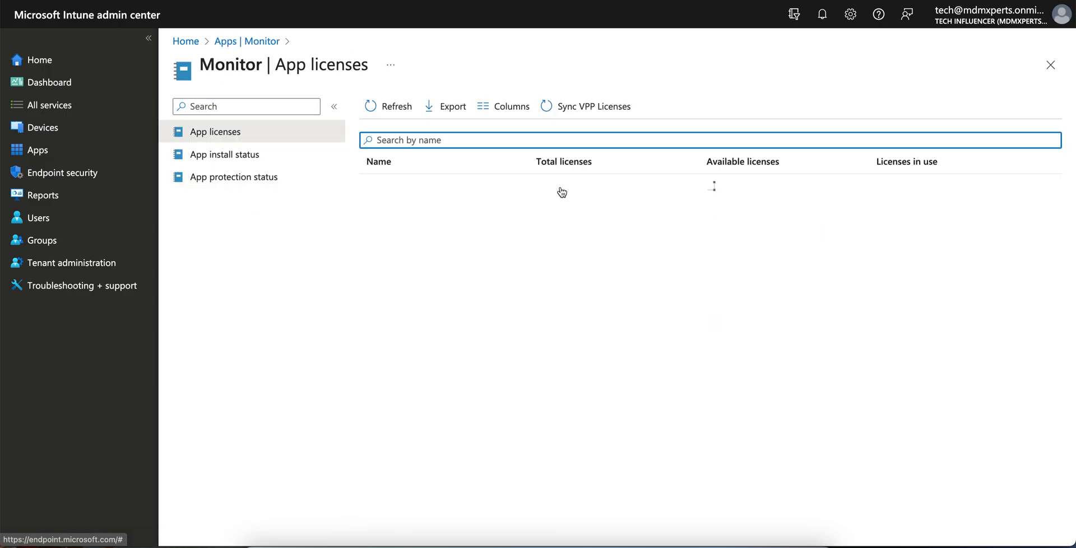
pyautogui.click(217, 131)
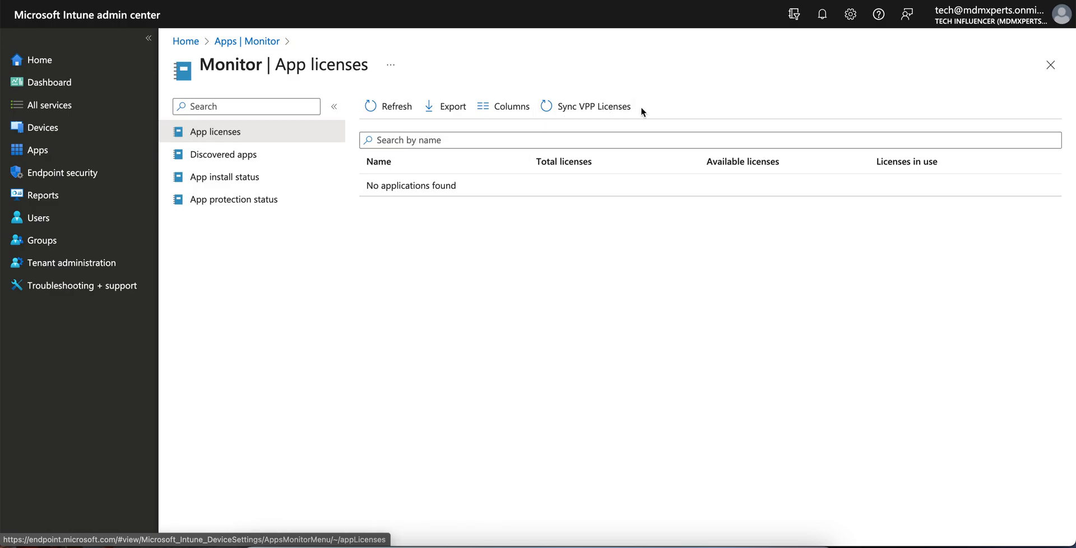
pyautogui.moveTo(666, 107)
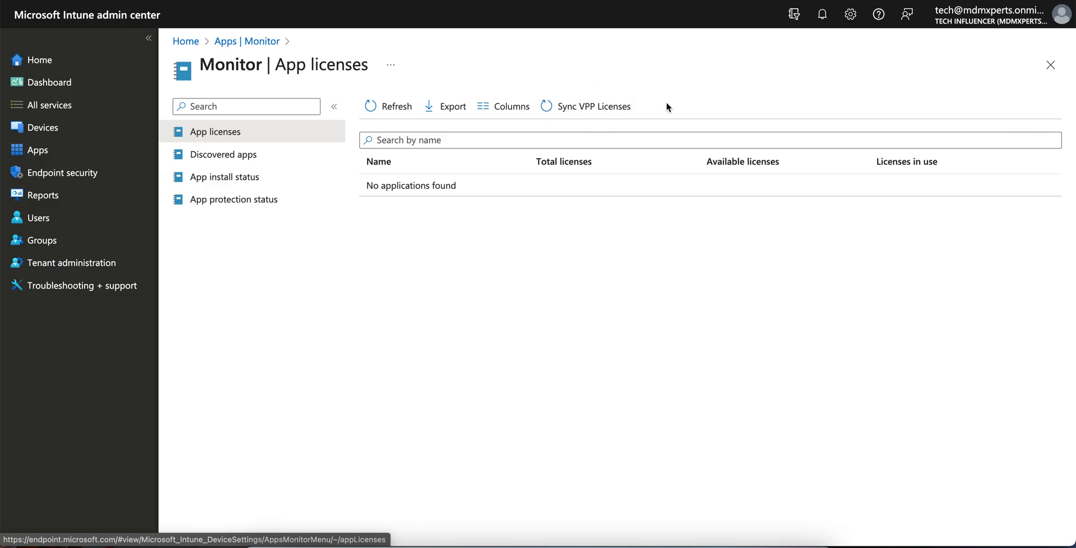
# Step: Run Sync VPP Licenses and dismiss the no-licenses-to-sync warning notification
pyautogui.click(593, 105)
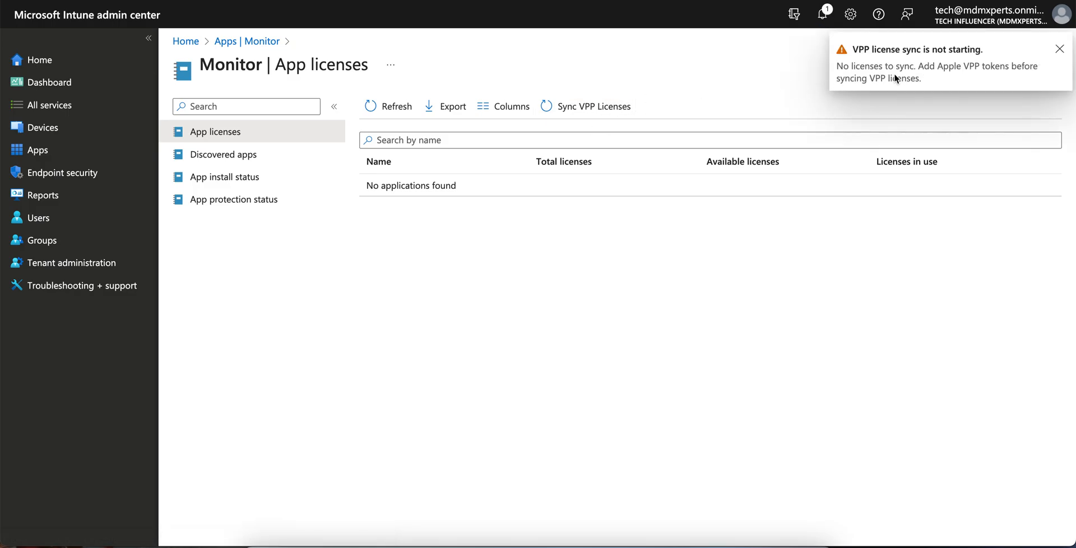
pyautogui.click(1059, 48)
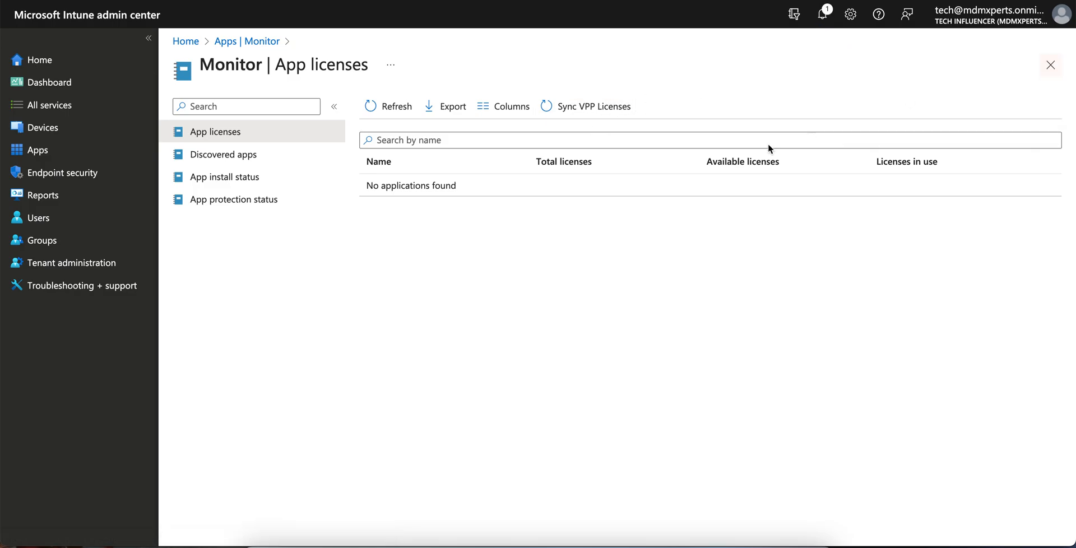
pyautogui.moveTo(603, 235)
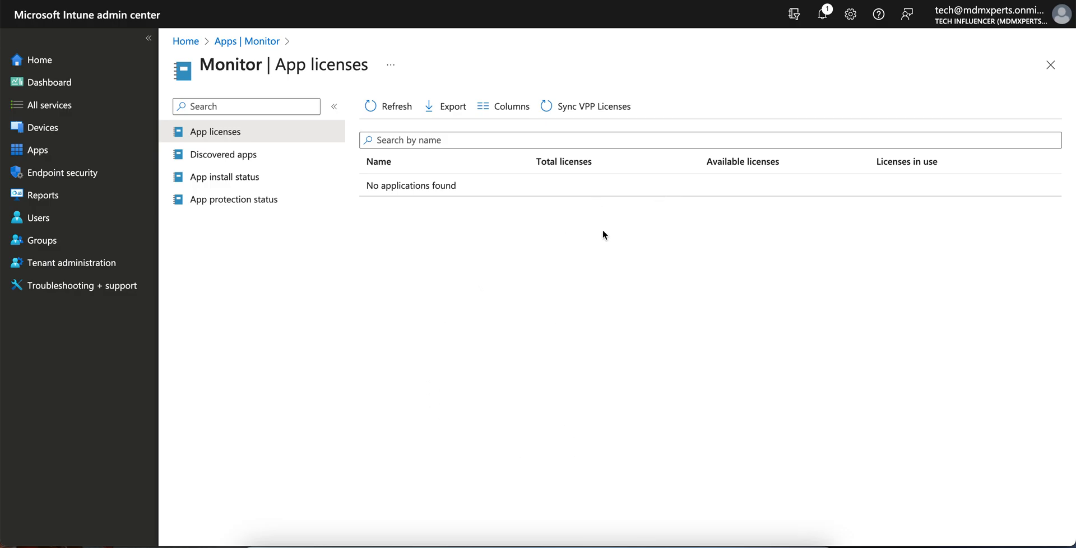
pyautogui.moveTo(616, 254)
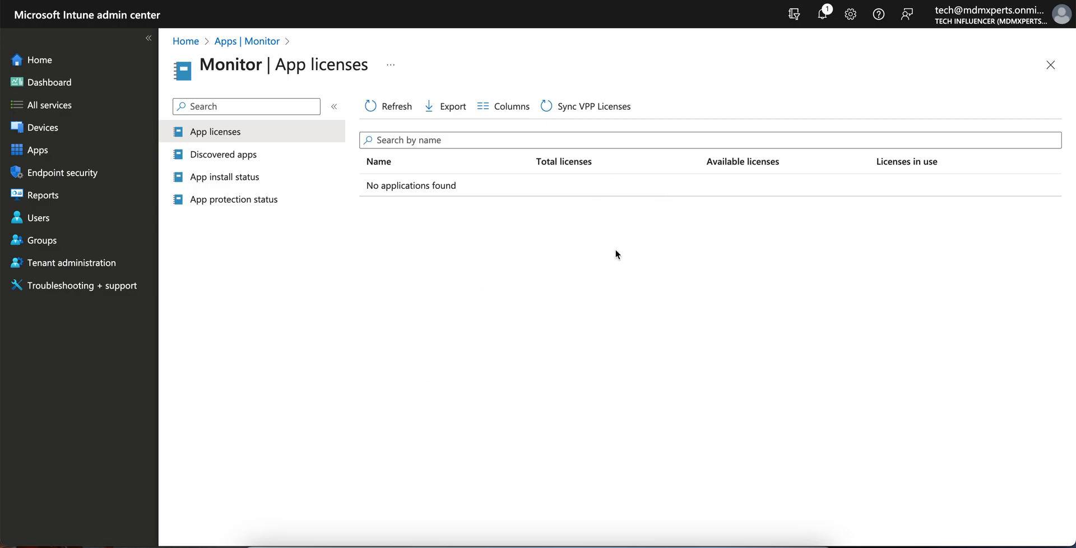
pyautogui.moveTo(556, 202)
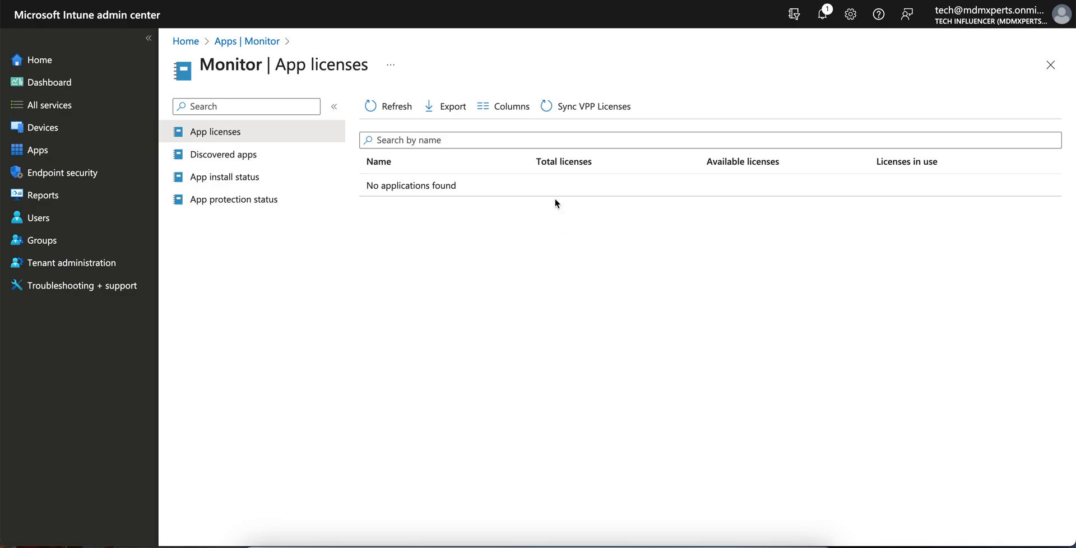
pyautogui.moveTo(666, 224)
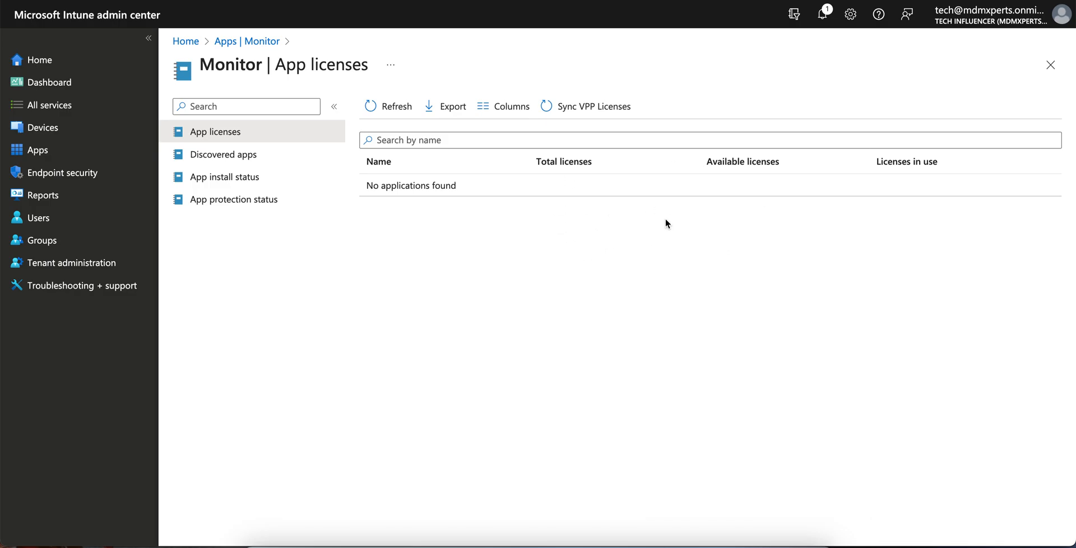
pyautogui.moveTo(671, 223)
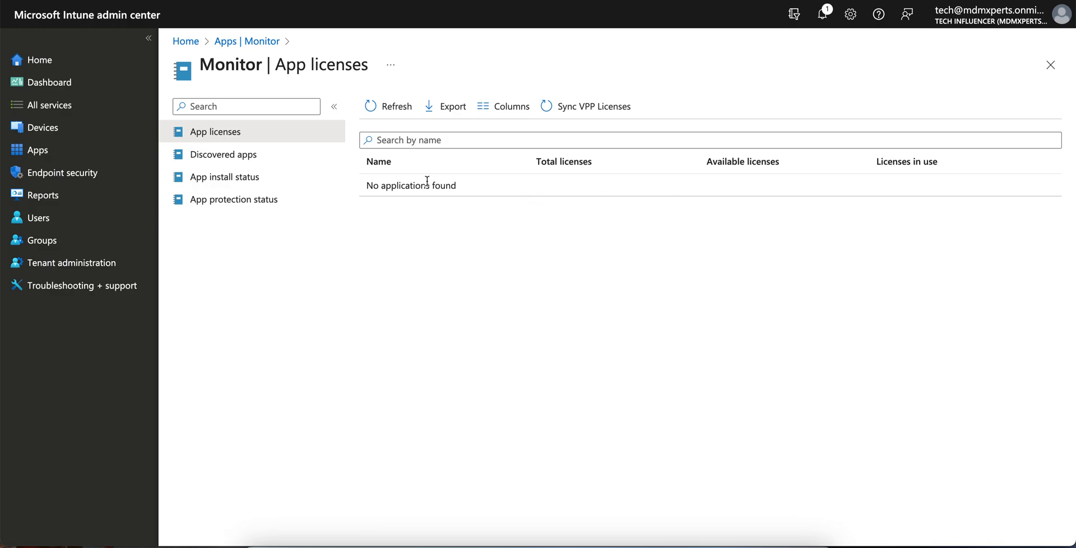
pyautogui.moveTo(799, 205)
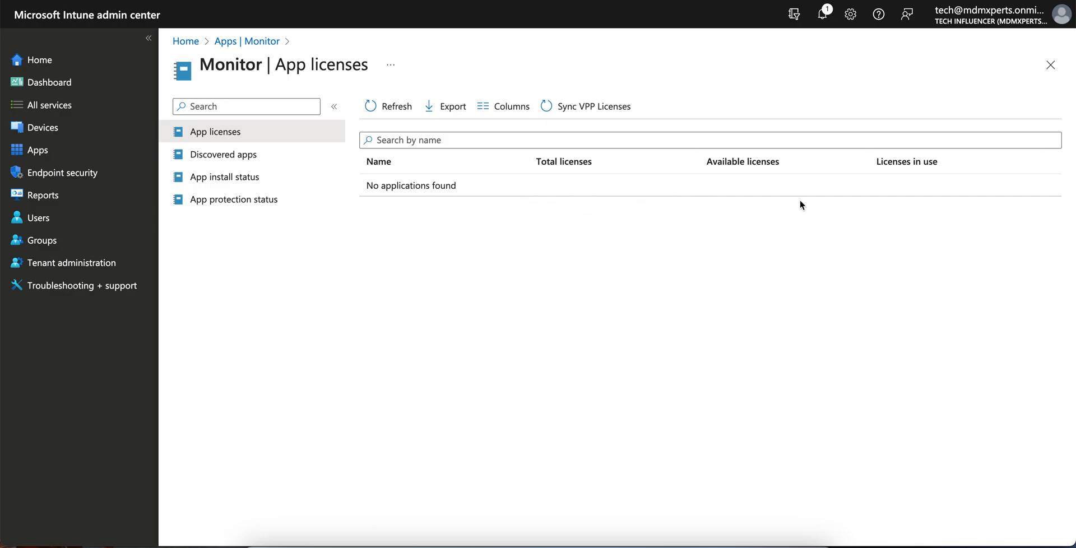
pyautogui.moveTo(952, 236)
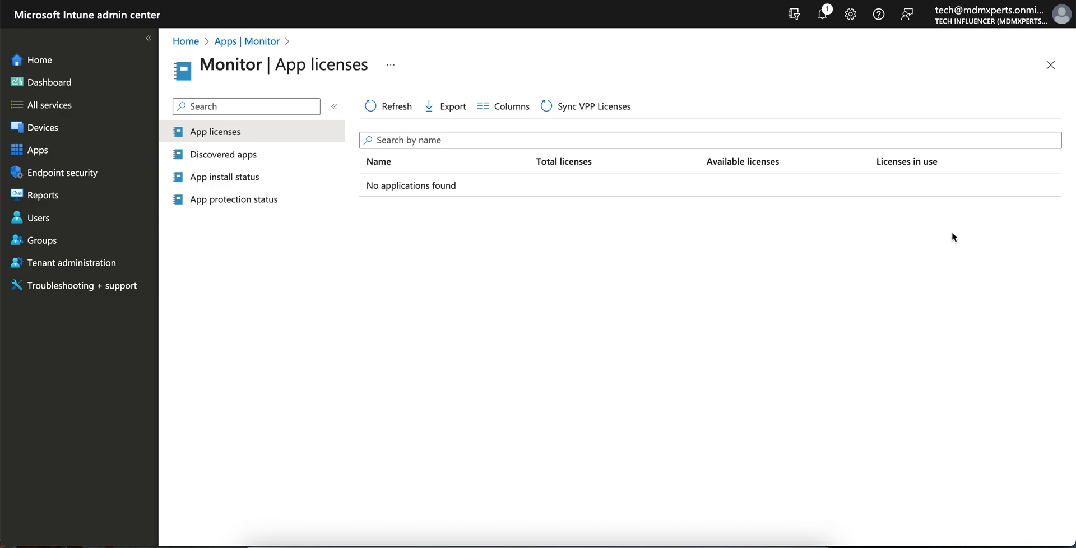
pyautogui.moveTo(657, 75)
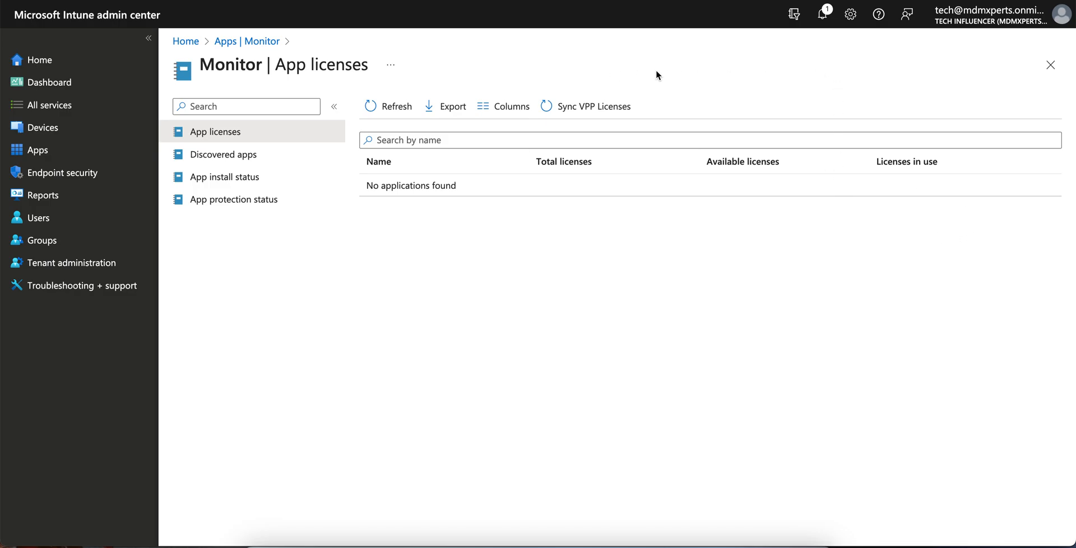
pyautogui.moveTo(661, 107)
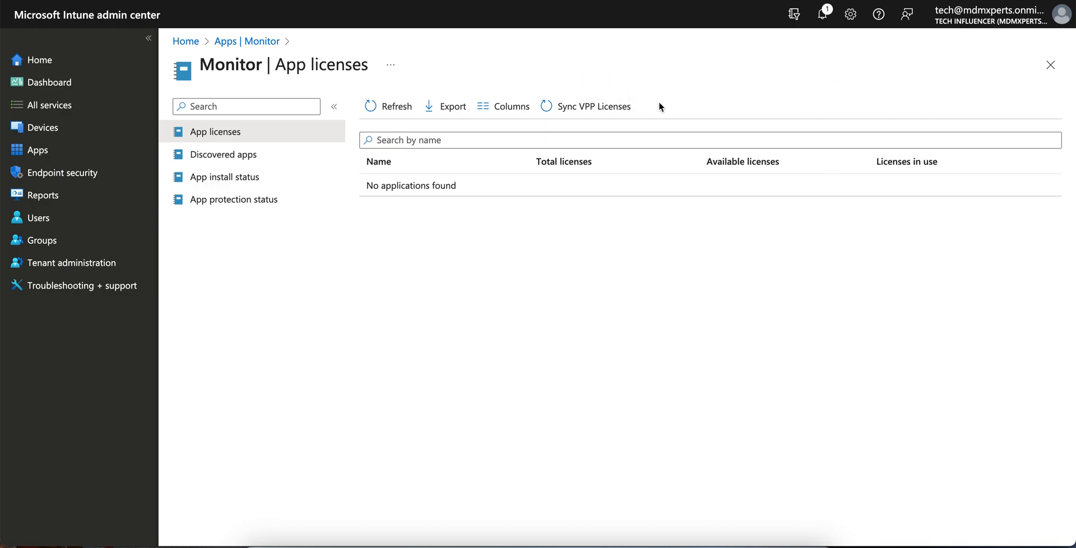
pyautogui.moveTo(760, 341)
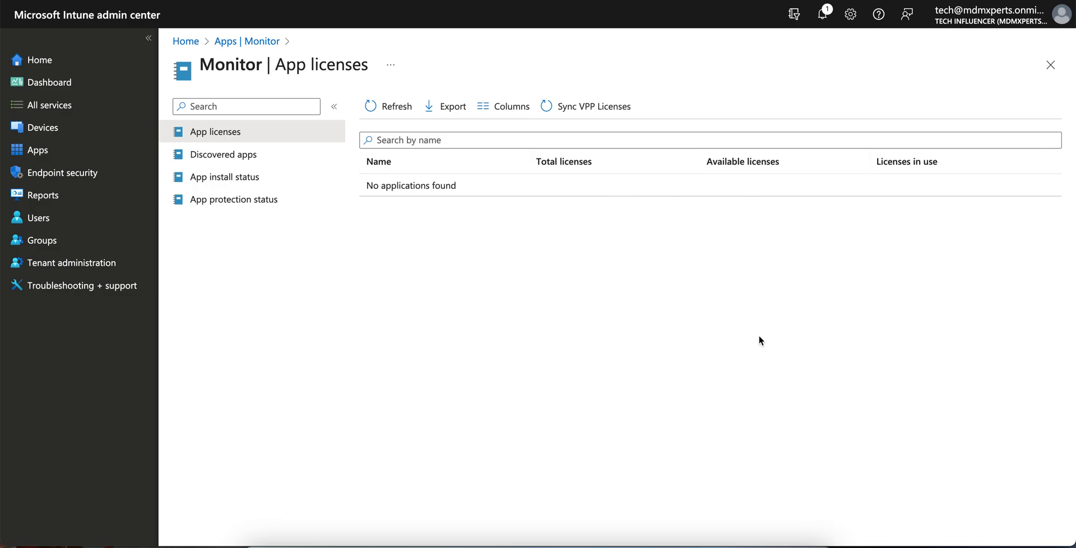
pyautogui.moveTo(567, 299)
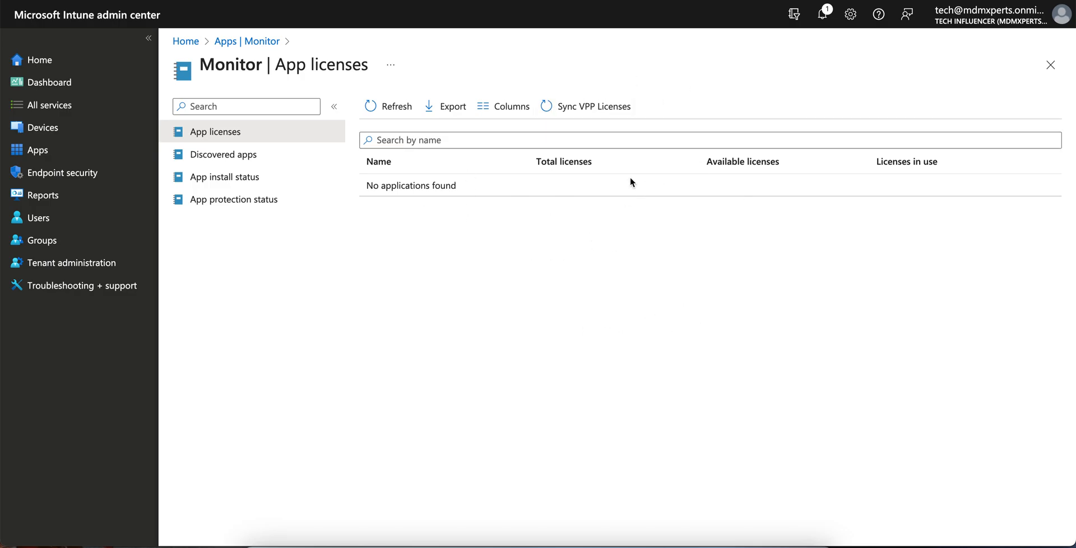
pyautogui.moveTo(700, 184)
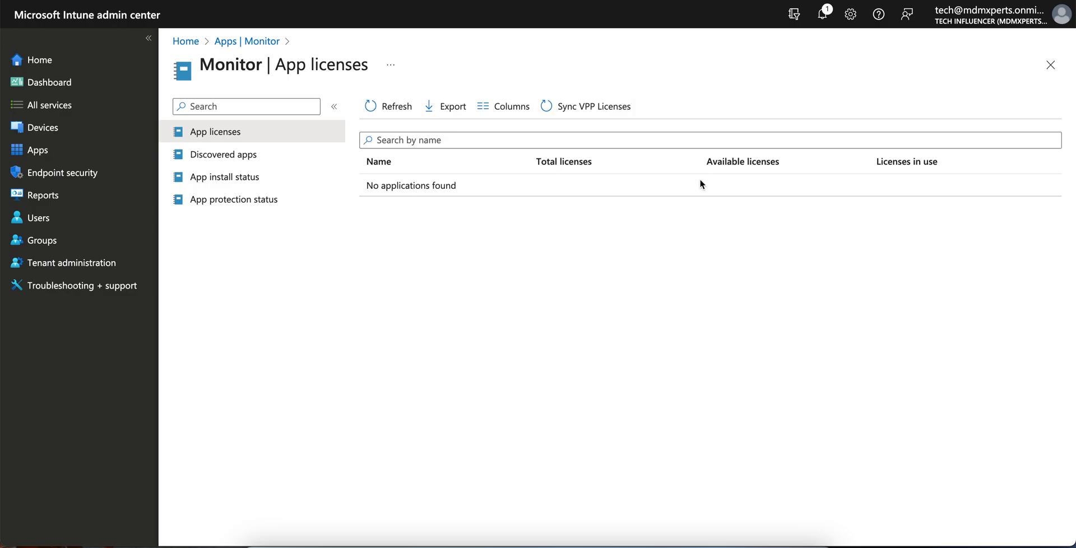
pyautogui.moveTo(786, 250)
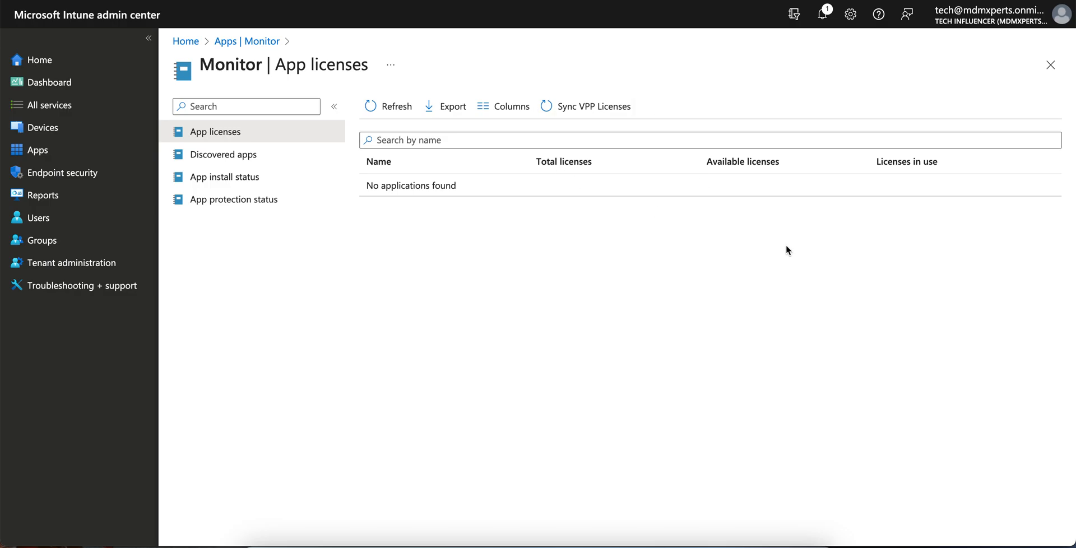